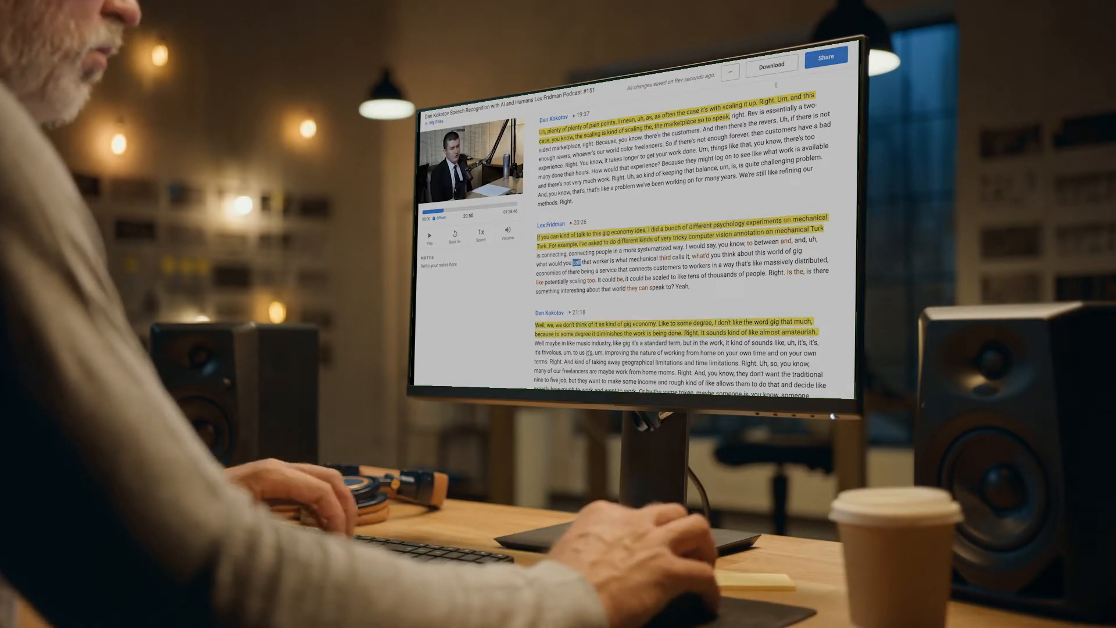
- Bring up the Download Transcript dialog for the highlighted transcript
left_click(769, 64)
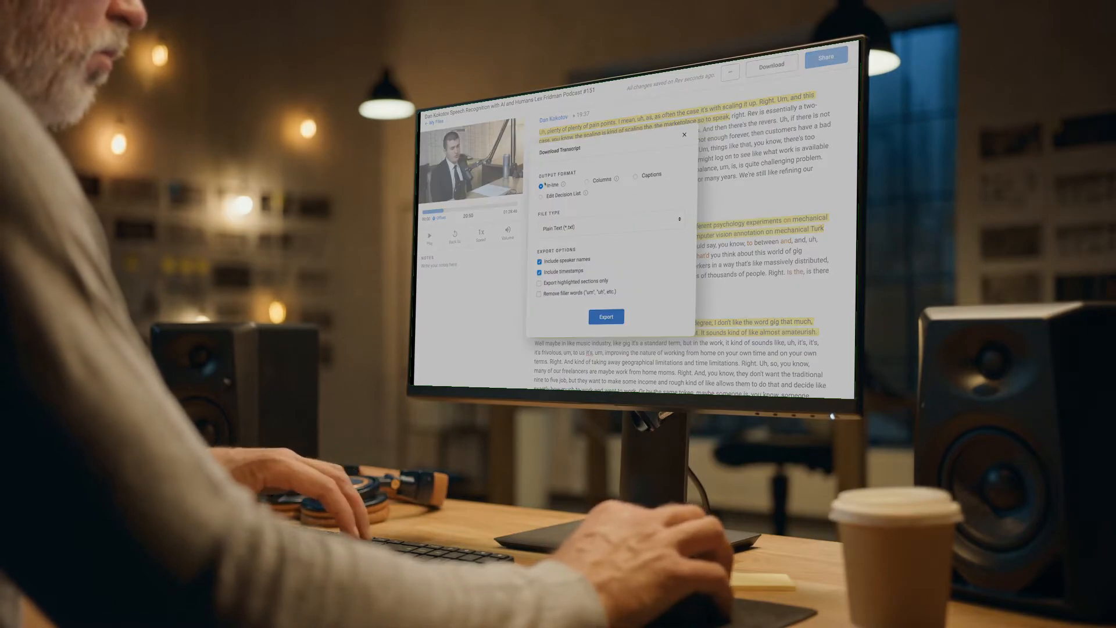